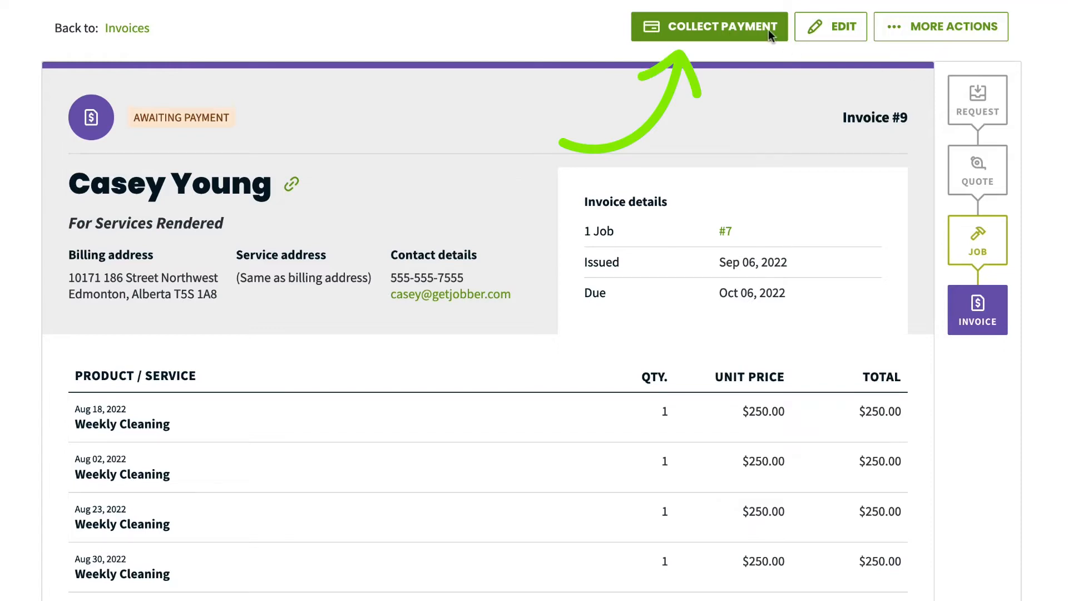
Begin collecting payment on Invoice #9 with Cheque chosen as the method
left_click(709, 27)
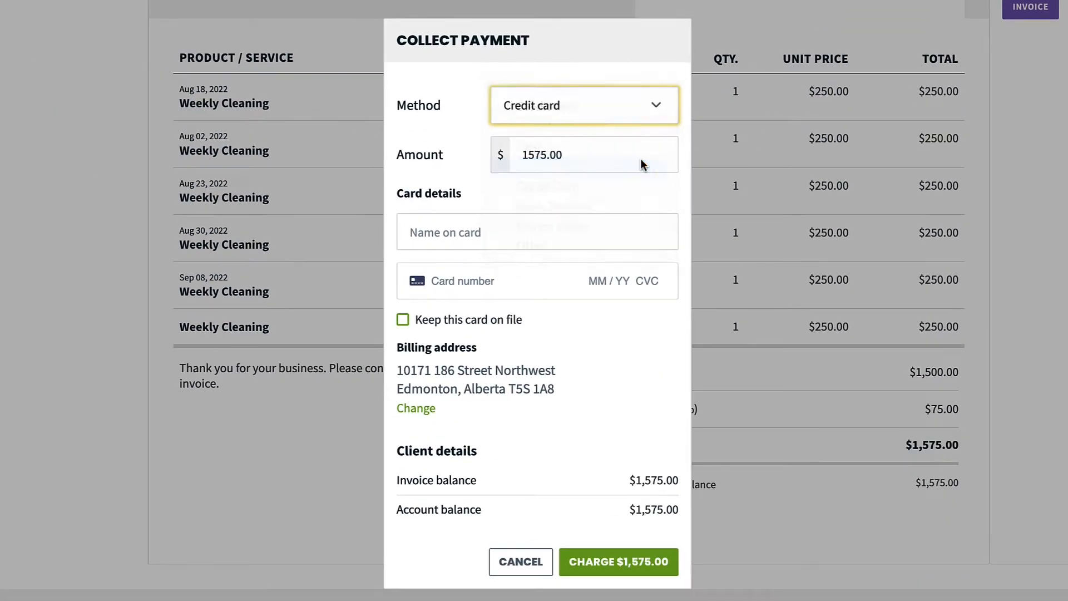
left_click(582, 105)
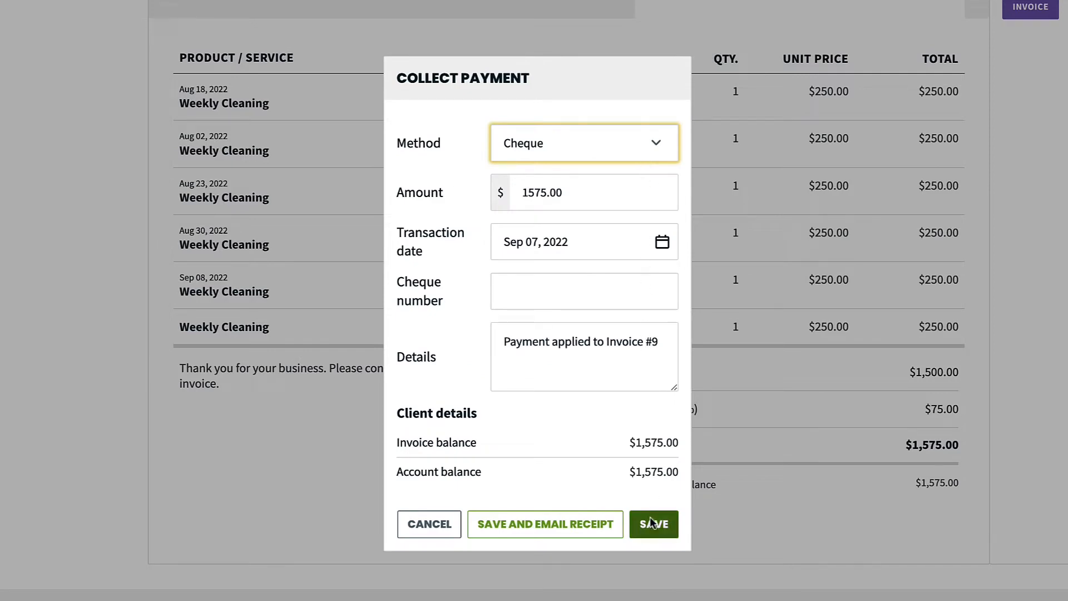
Save the cheque payment and review Invoice #9's payment and balance details
left_click(652, 524)
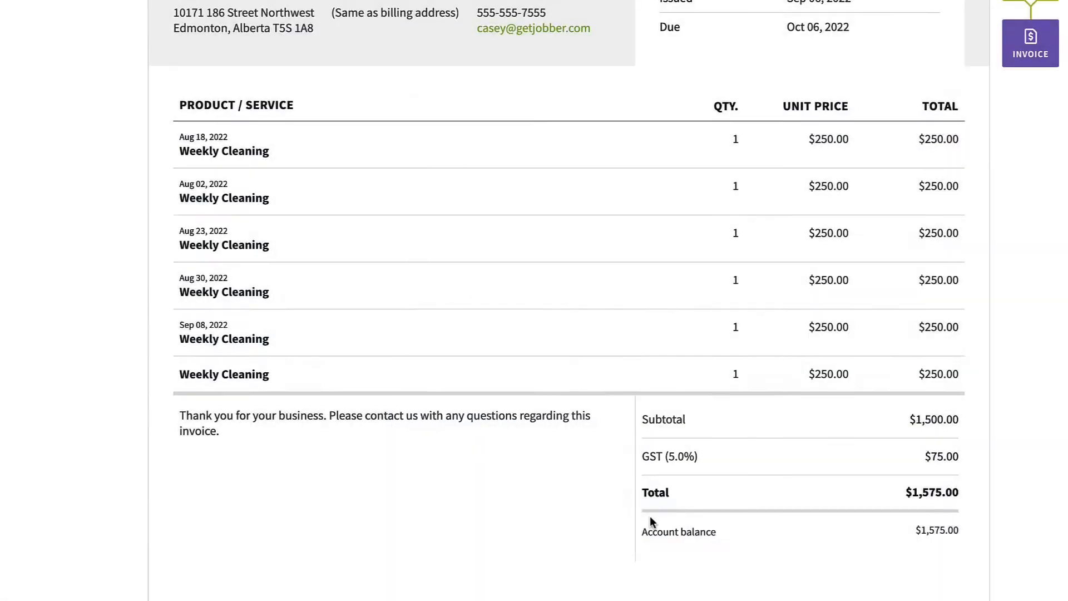
scroll("up", 3)
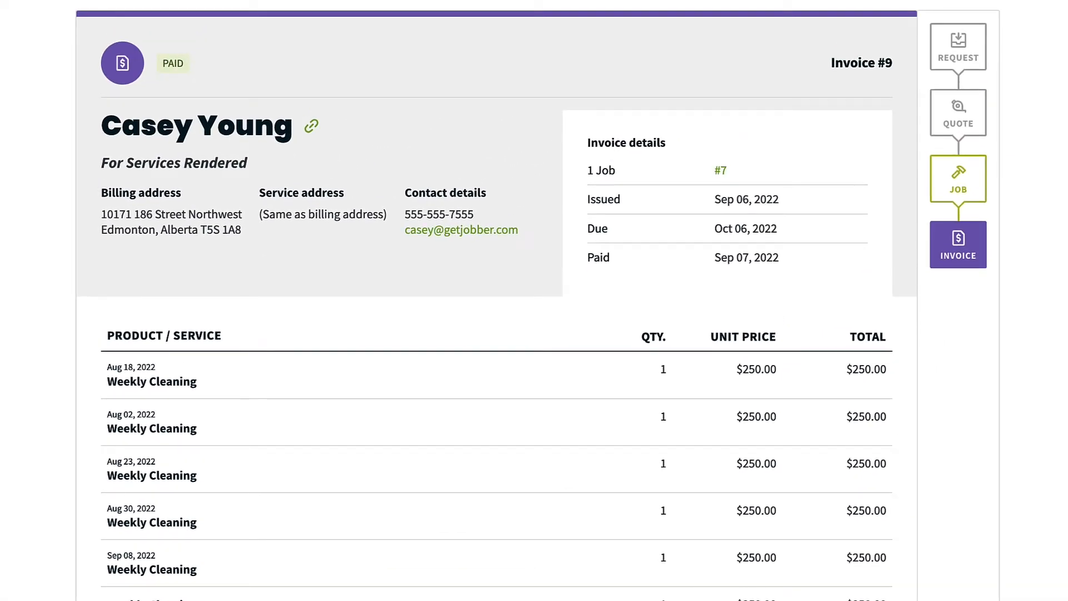
scroll("down", 3)
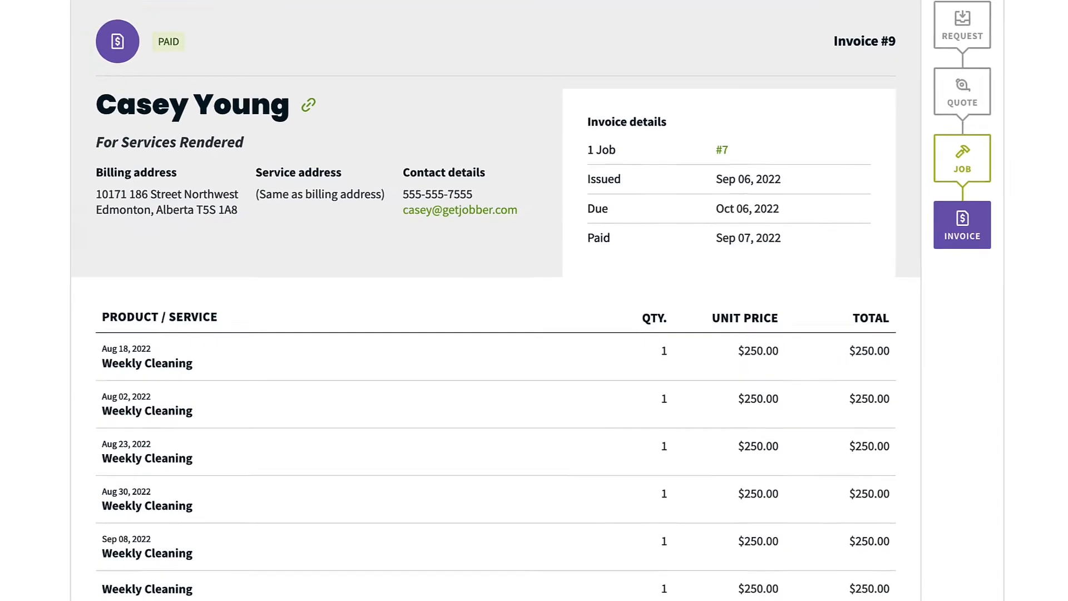
scroll("down", 3)
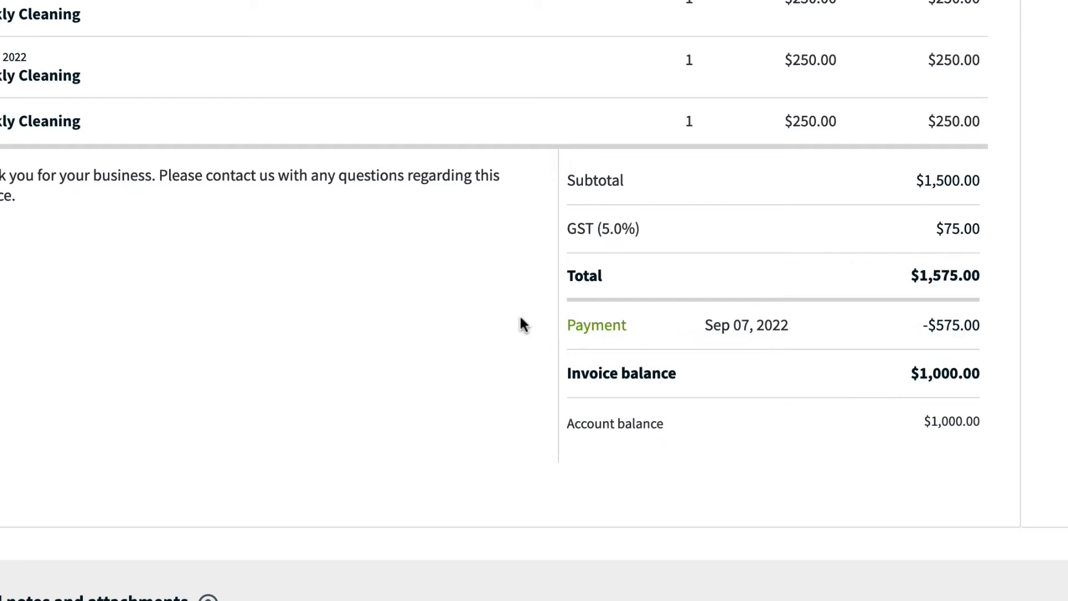
scroll("down", 3)
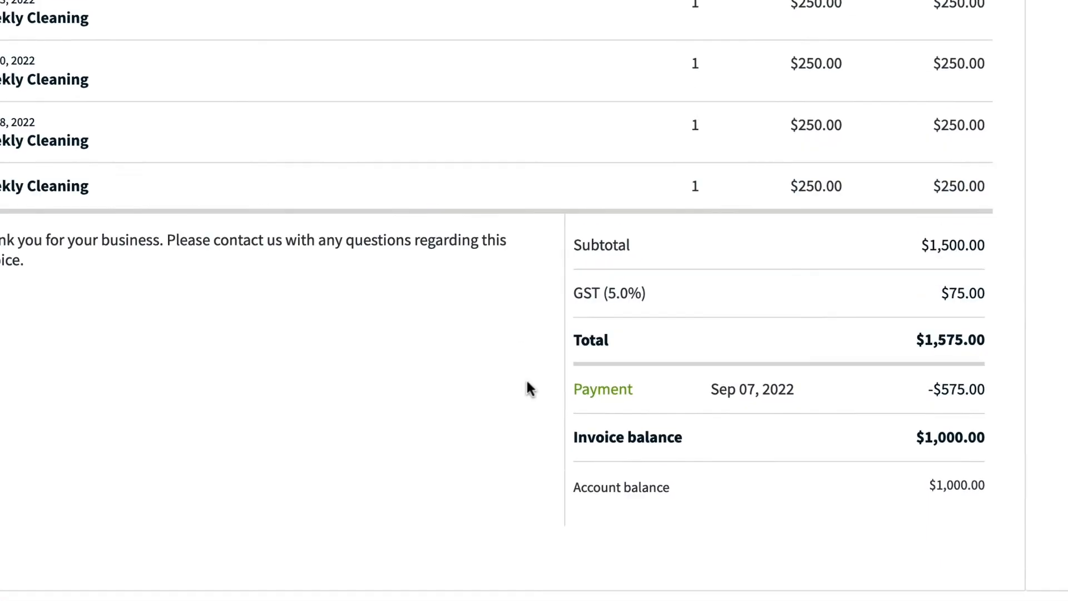
scroll("up", 3)
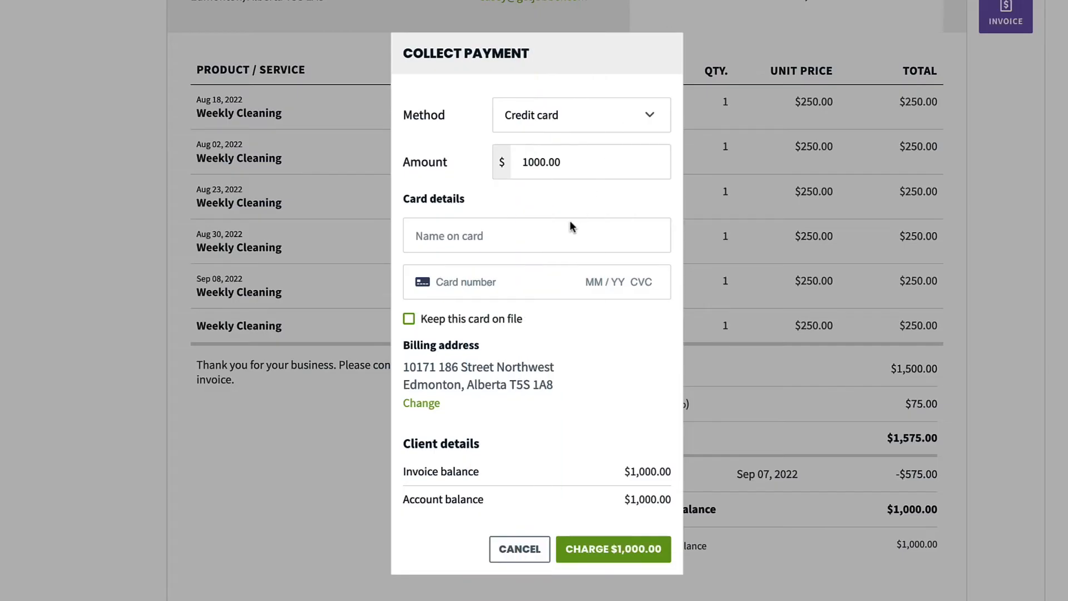
left_click(536, 234)
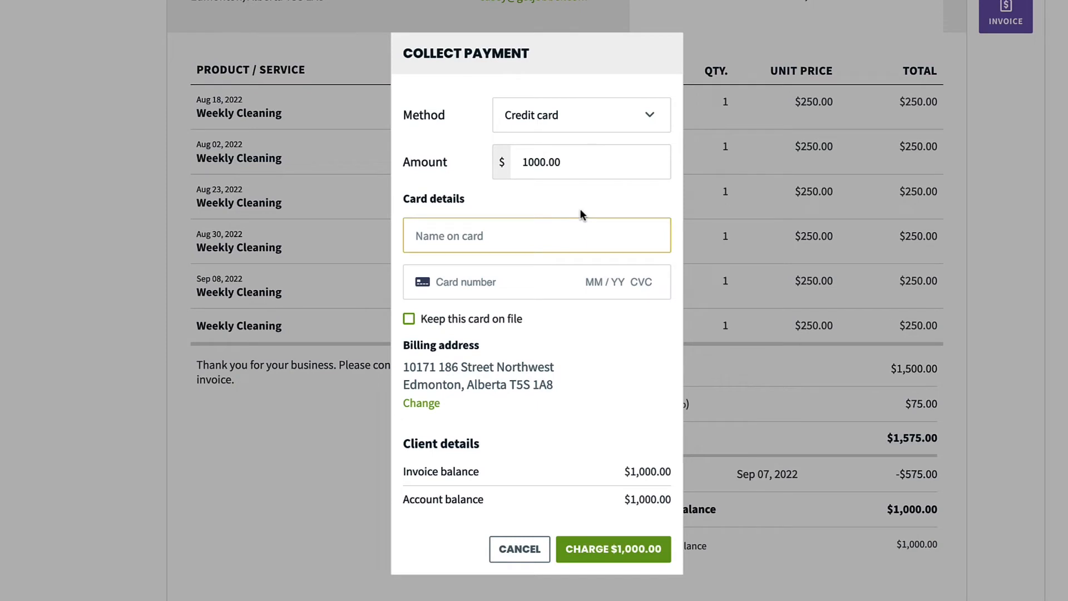
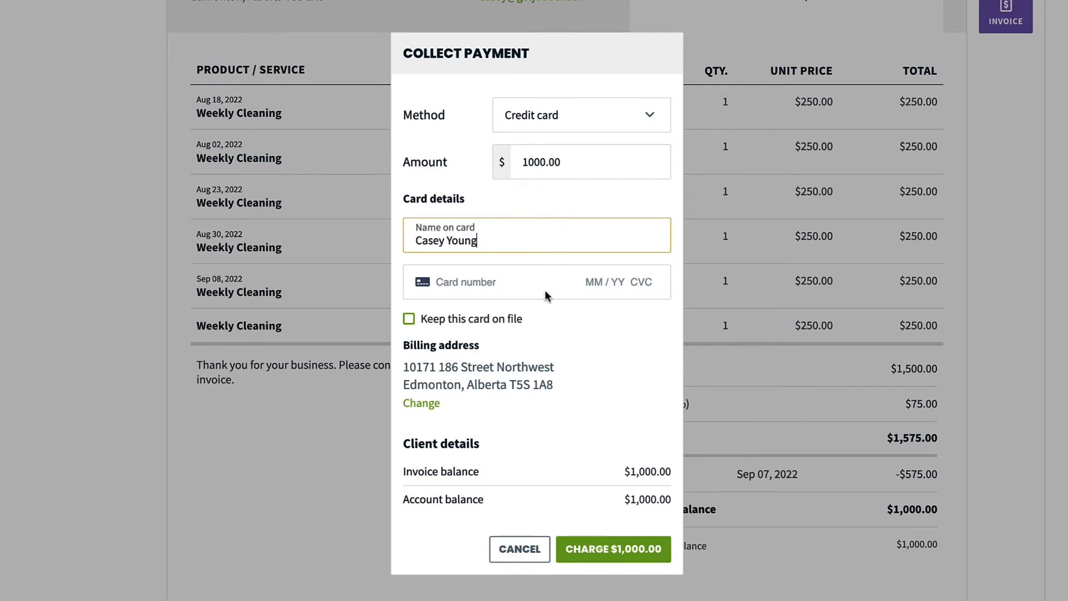
type("4")
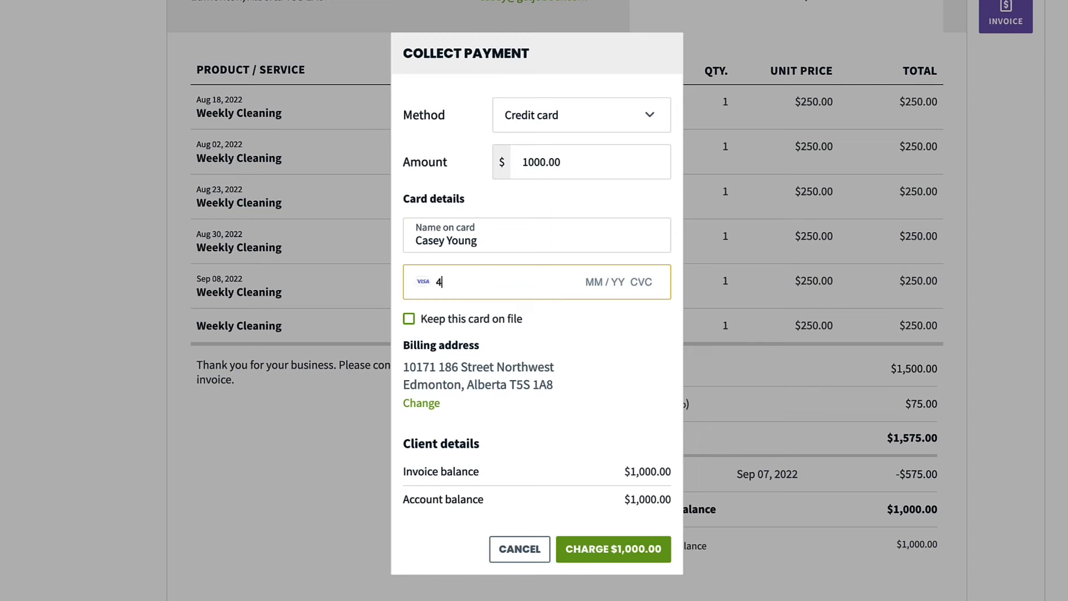
type("242 4242 4242 42")
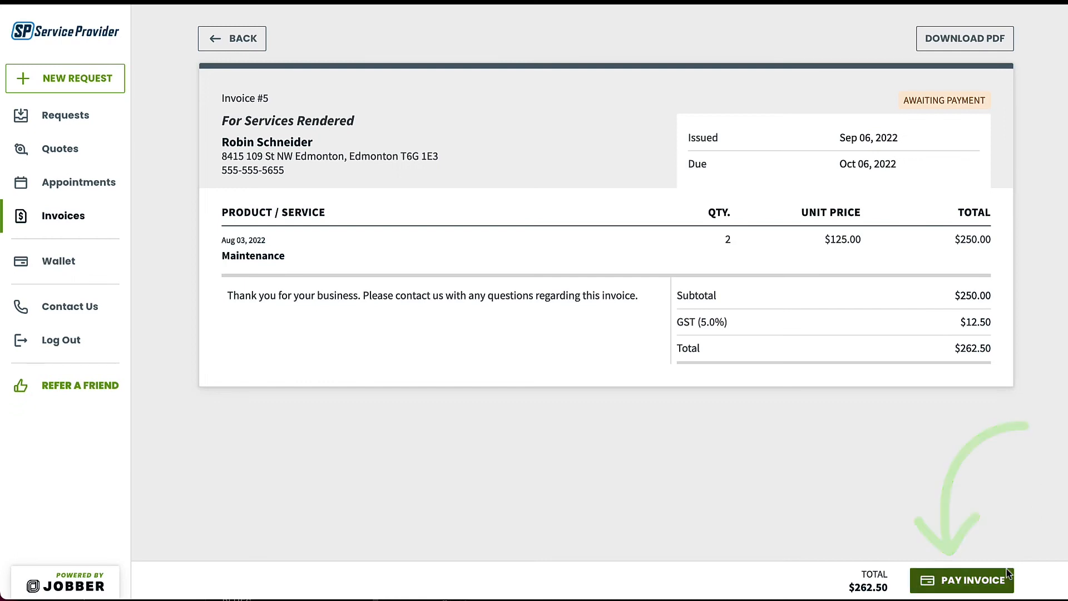
Pay Invoice #5's $262.50 online with the saved card details
left_click(973, 579)
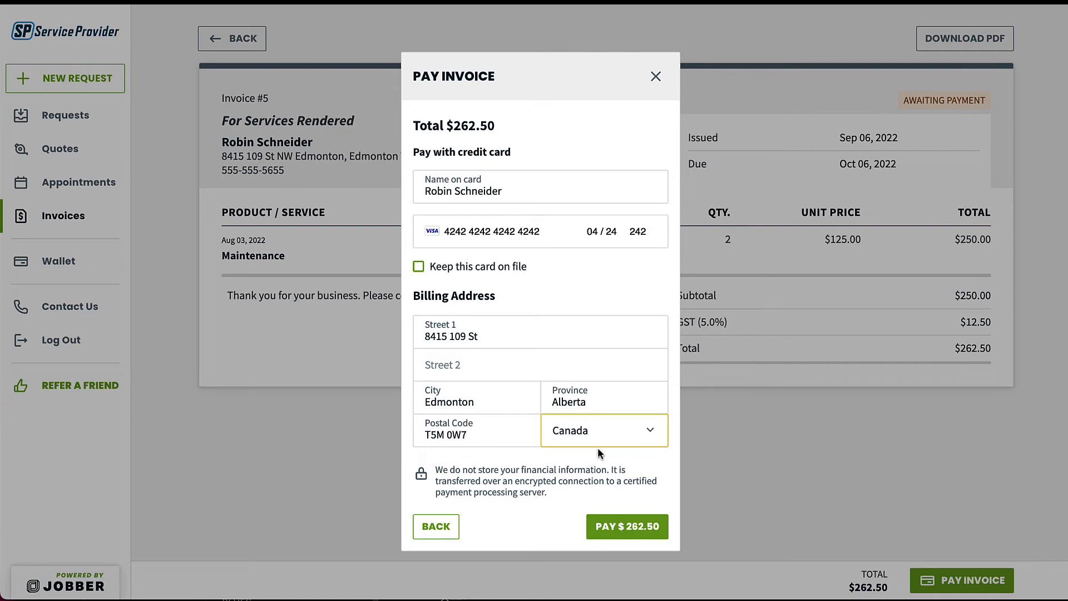
left_click(625, 525)
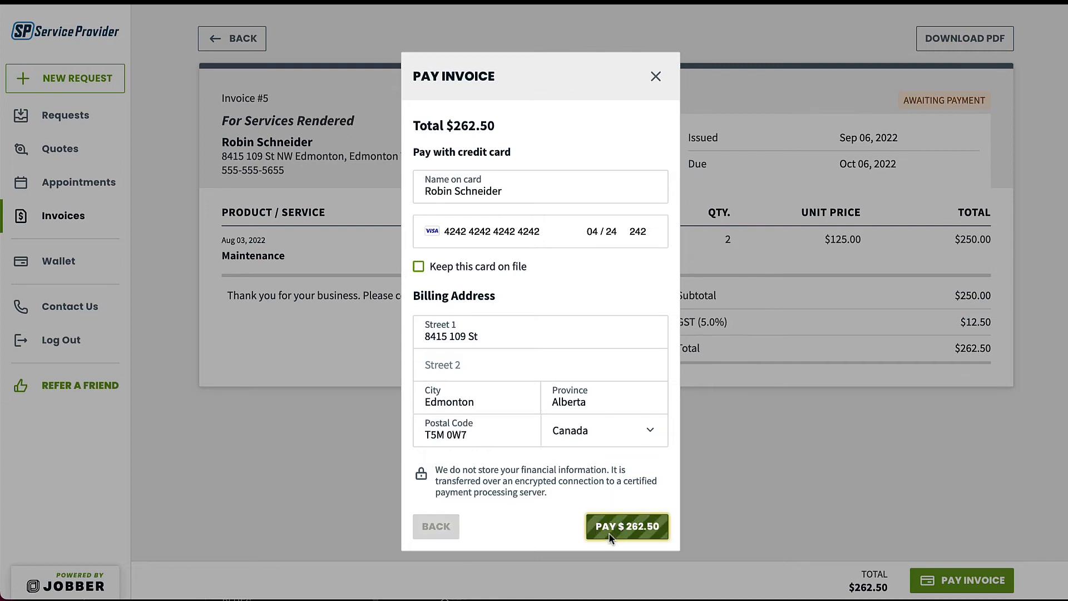
left_click(627, 526)
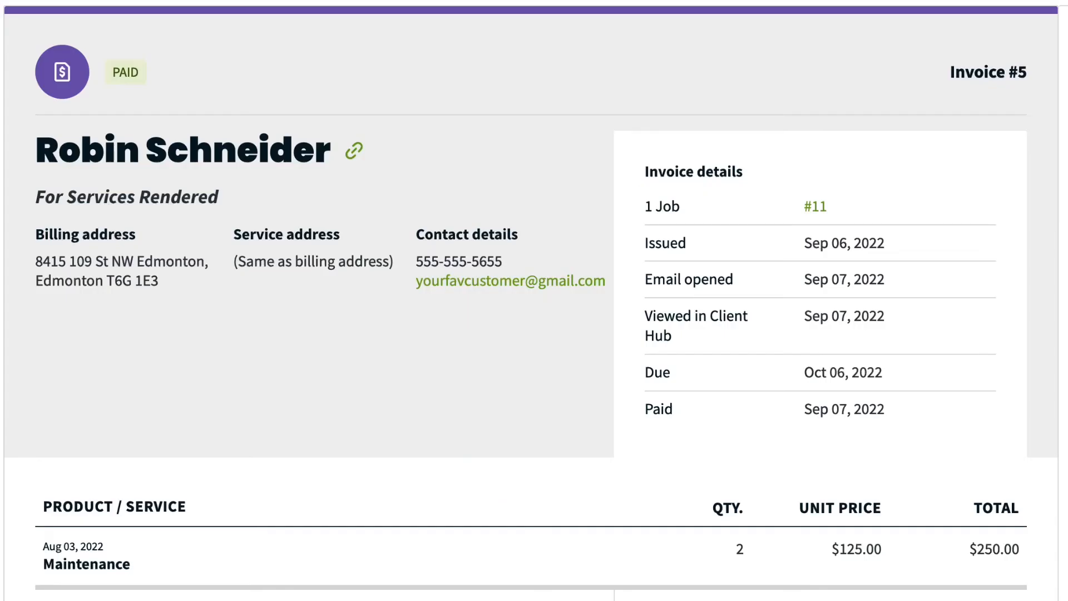